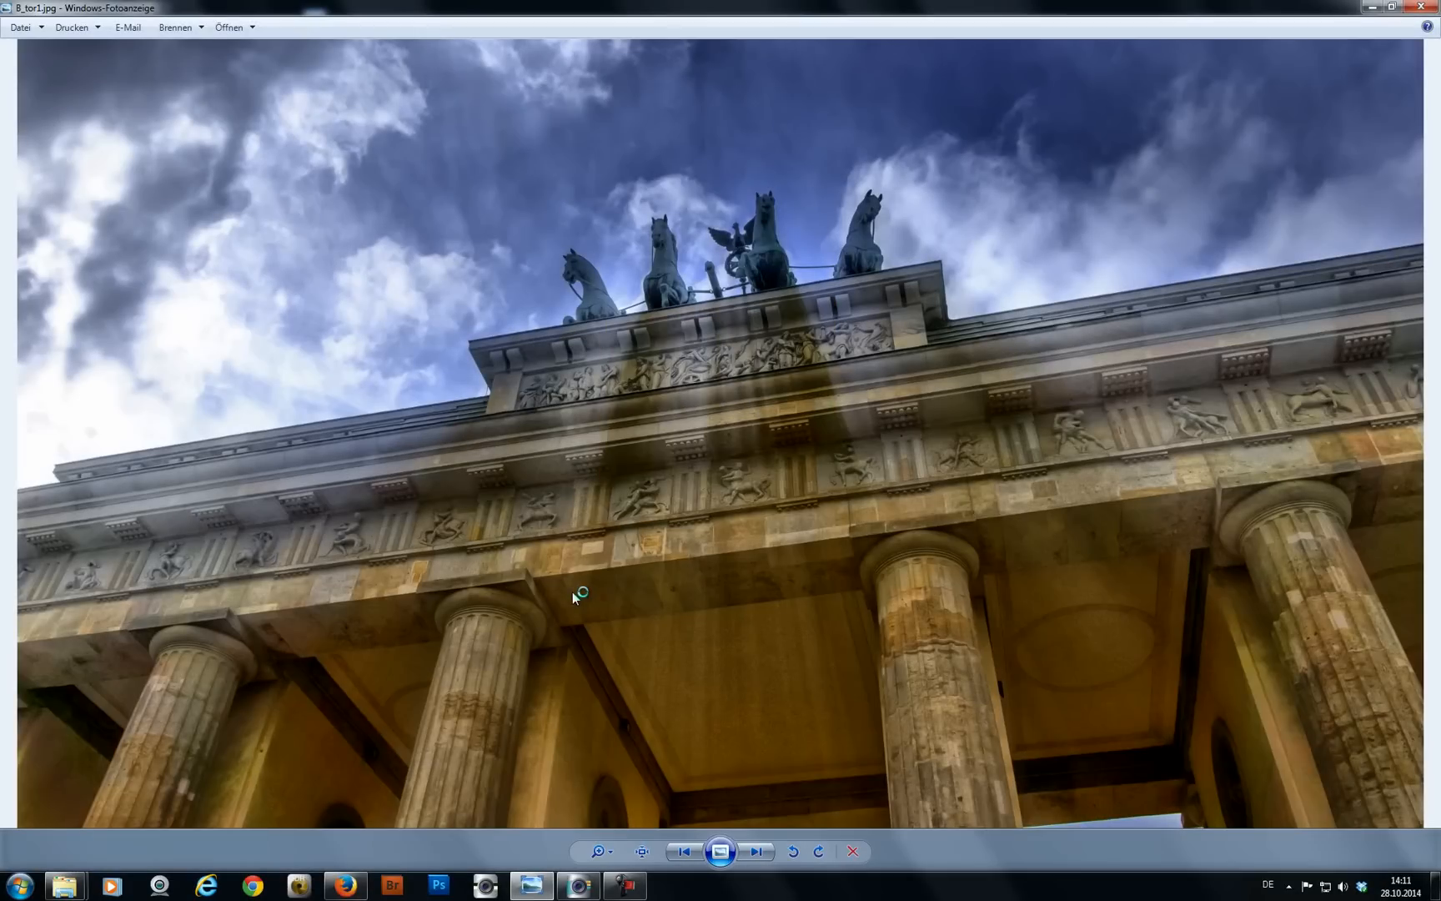
mouse_move(572, 599)
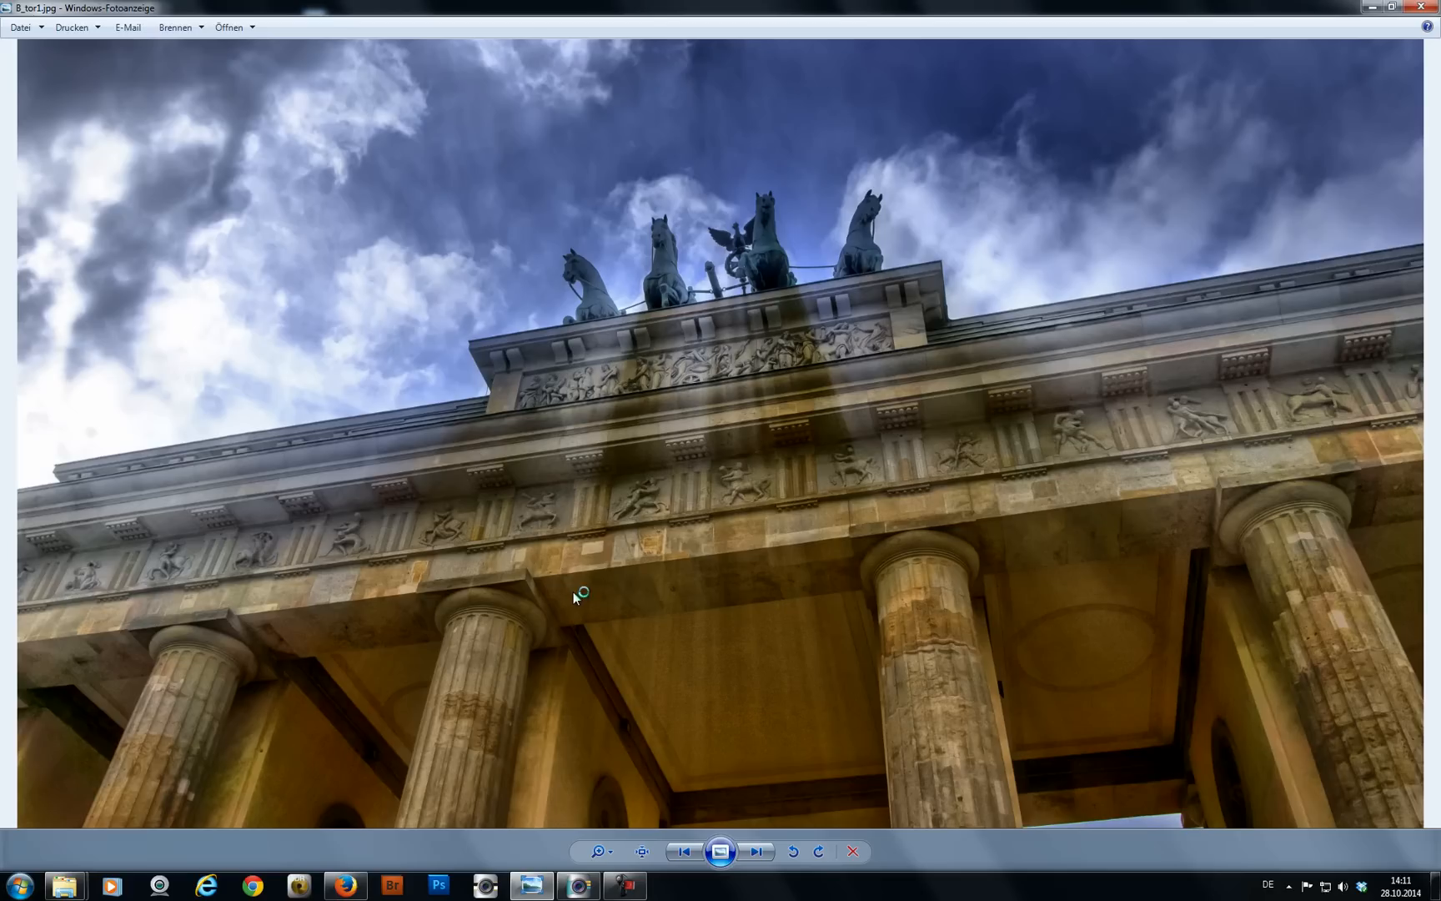
mouse_move(572, 599)
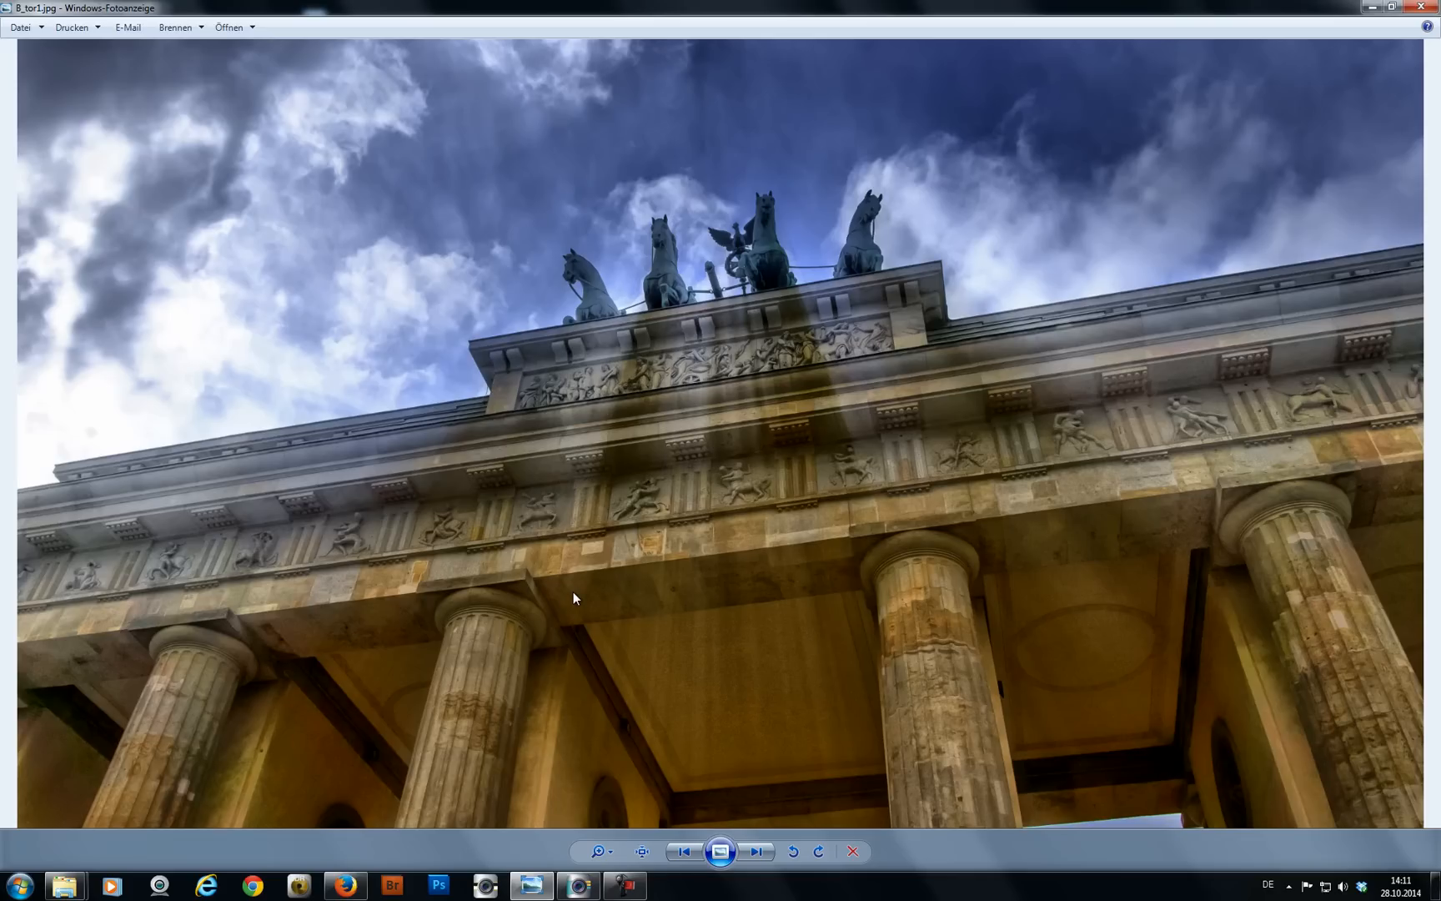
mouse_move(579, 612)
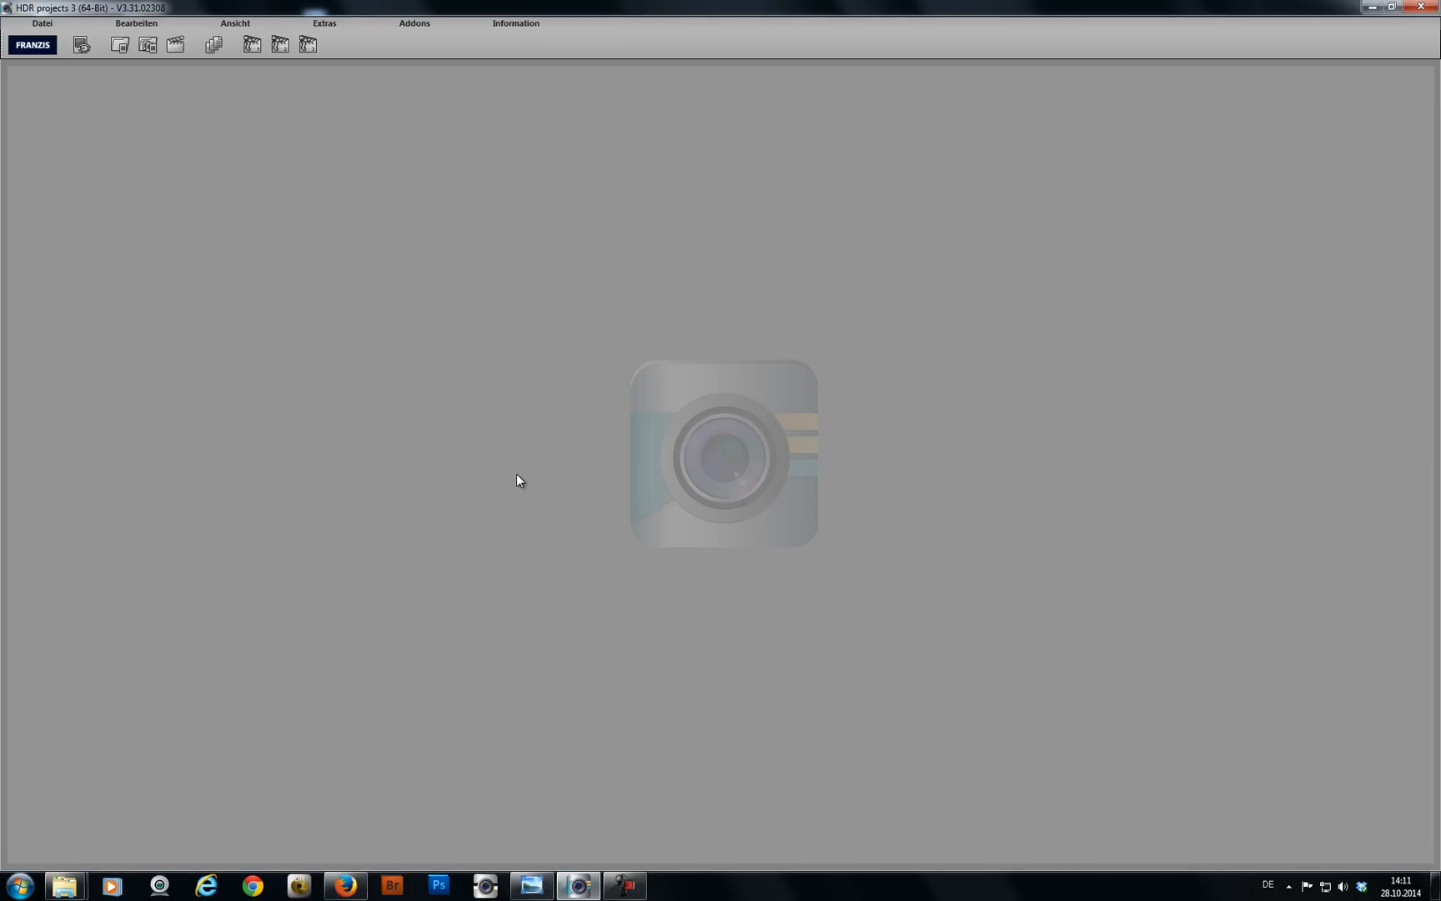
mouse_move(180, 118)
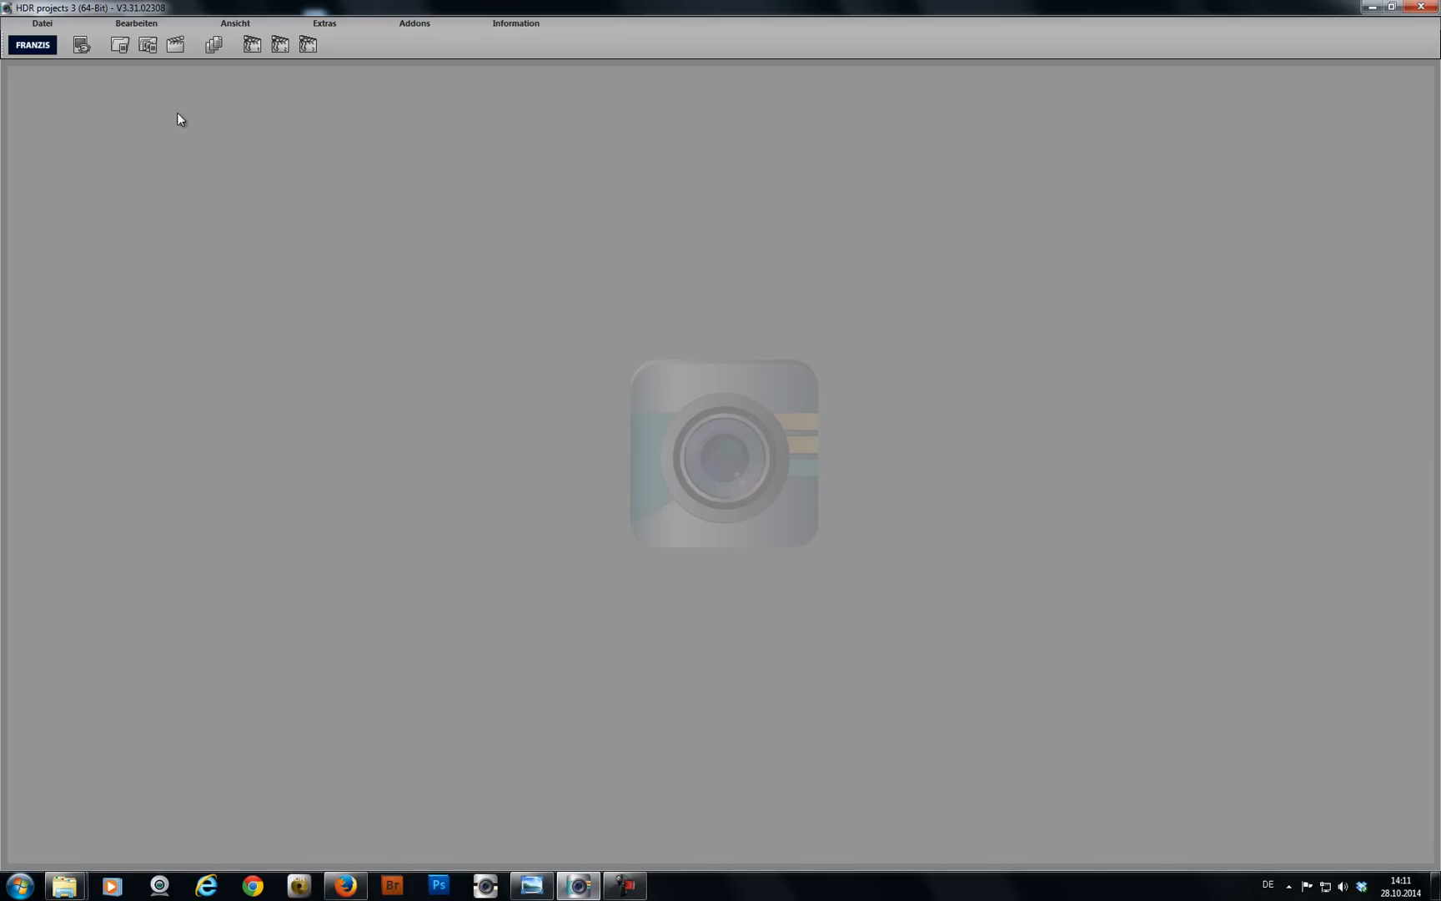
mouse_move(152, 49)
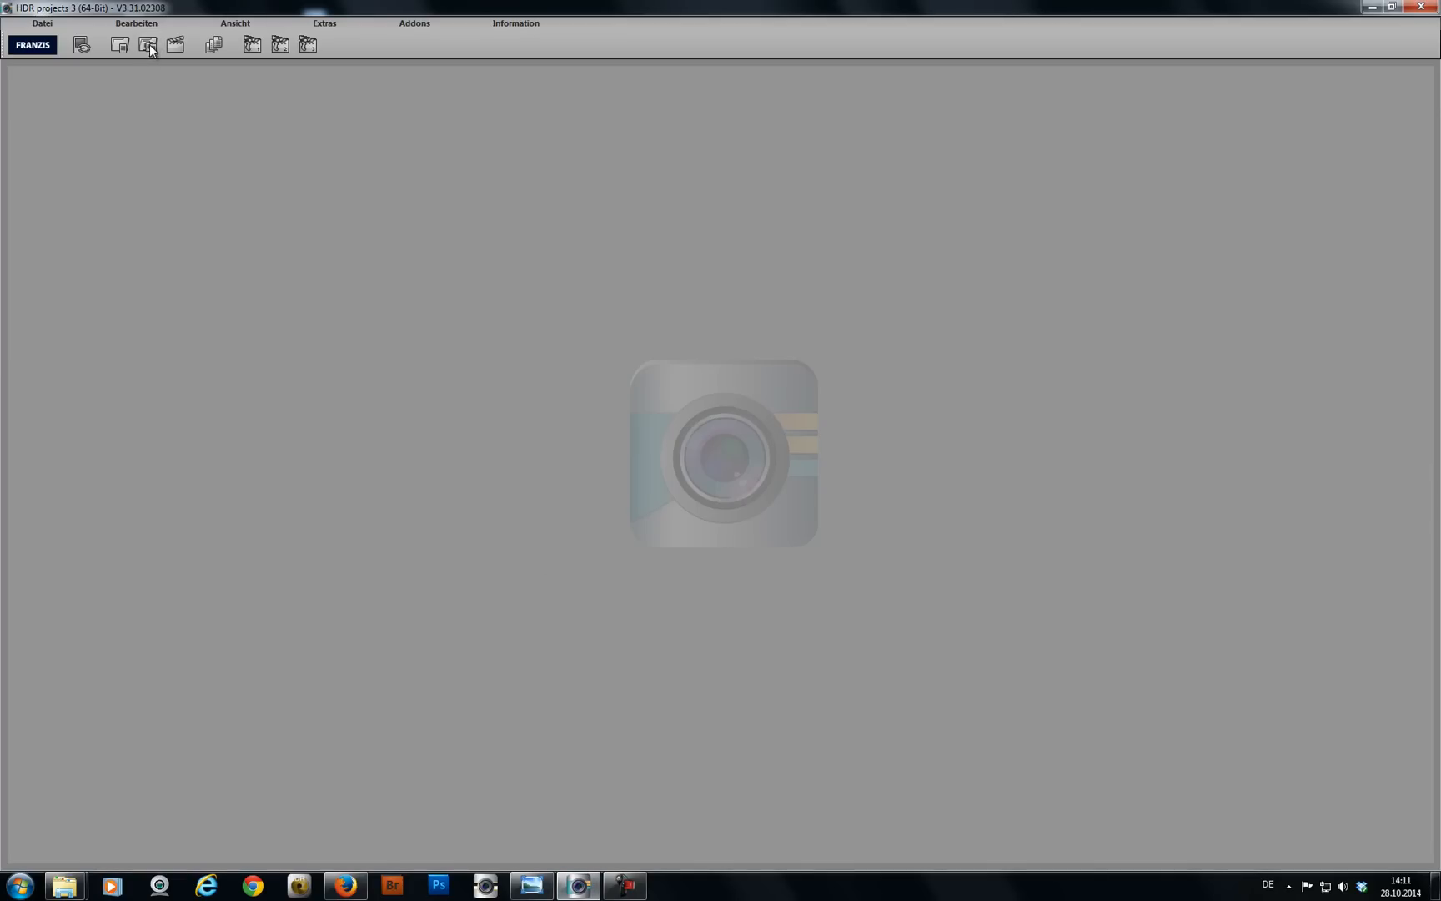
Step: Start loading an exposure series to bring in the 2048 dark, light and normal JPGs
left_click(148, 43)
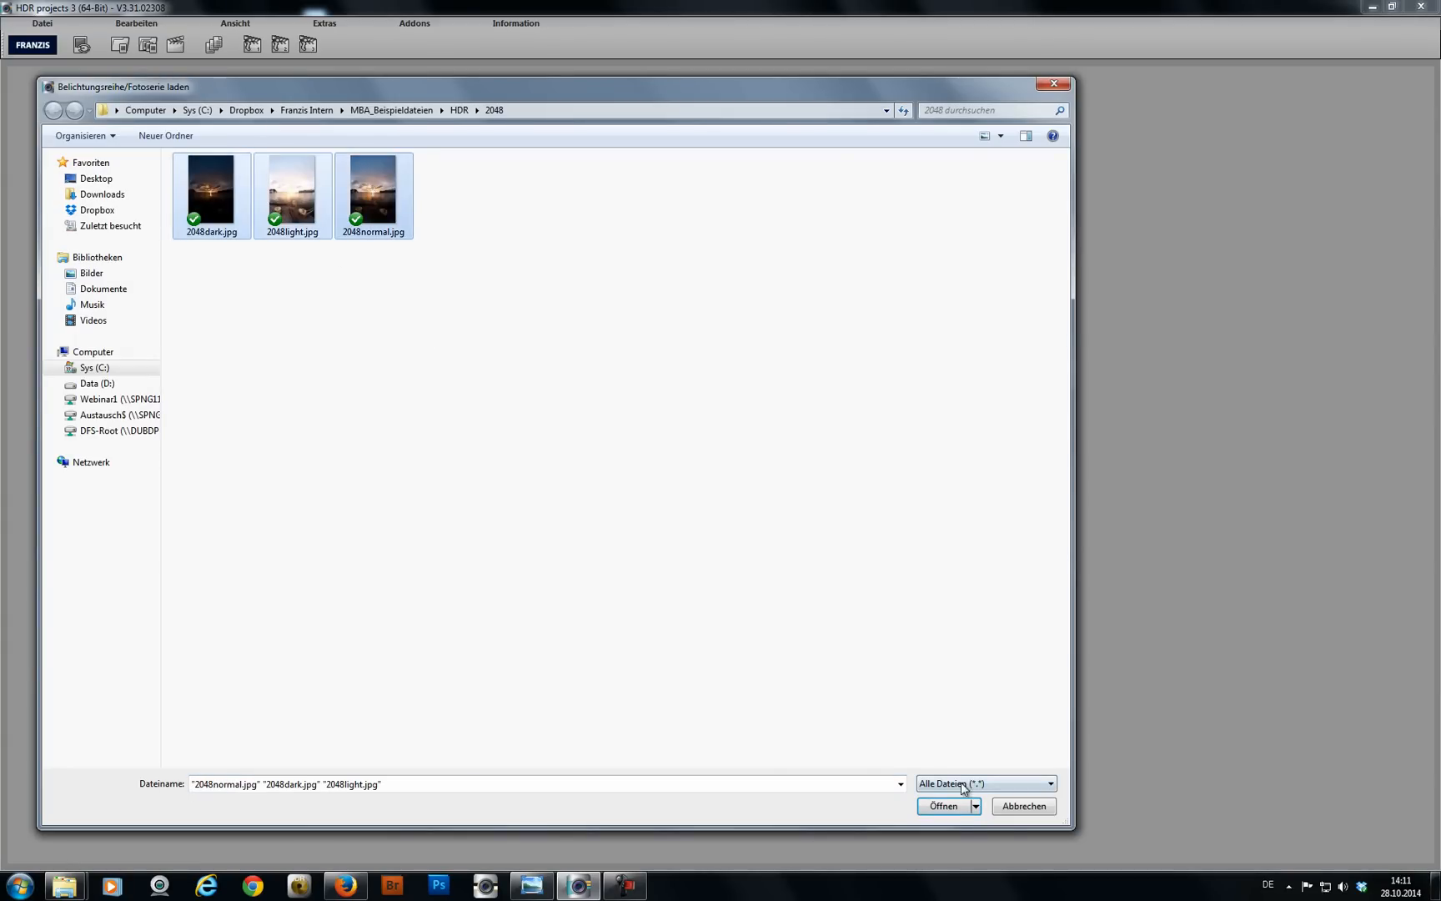
Step: Load the three 2048 exposures and accept HDR Vorbereitung to merge them into one sunset image
left_click(943, 806)
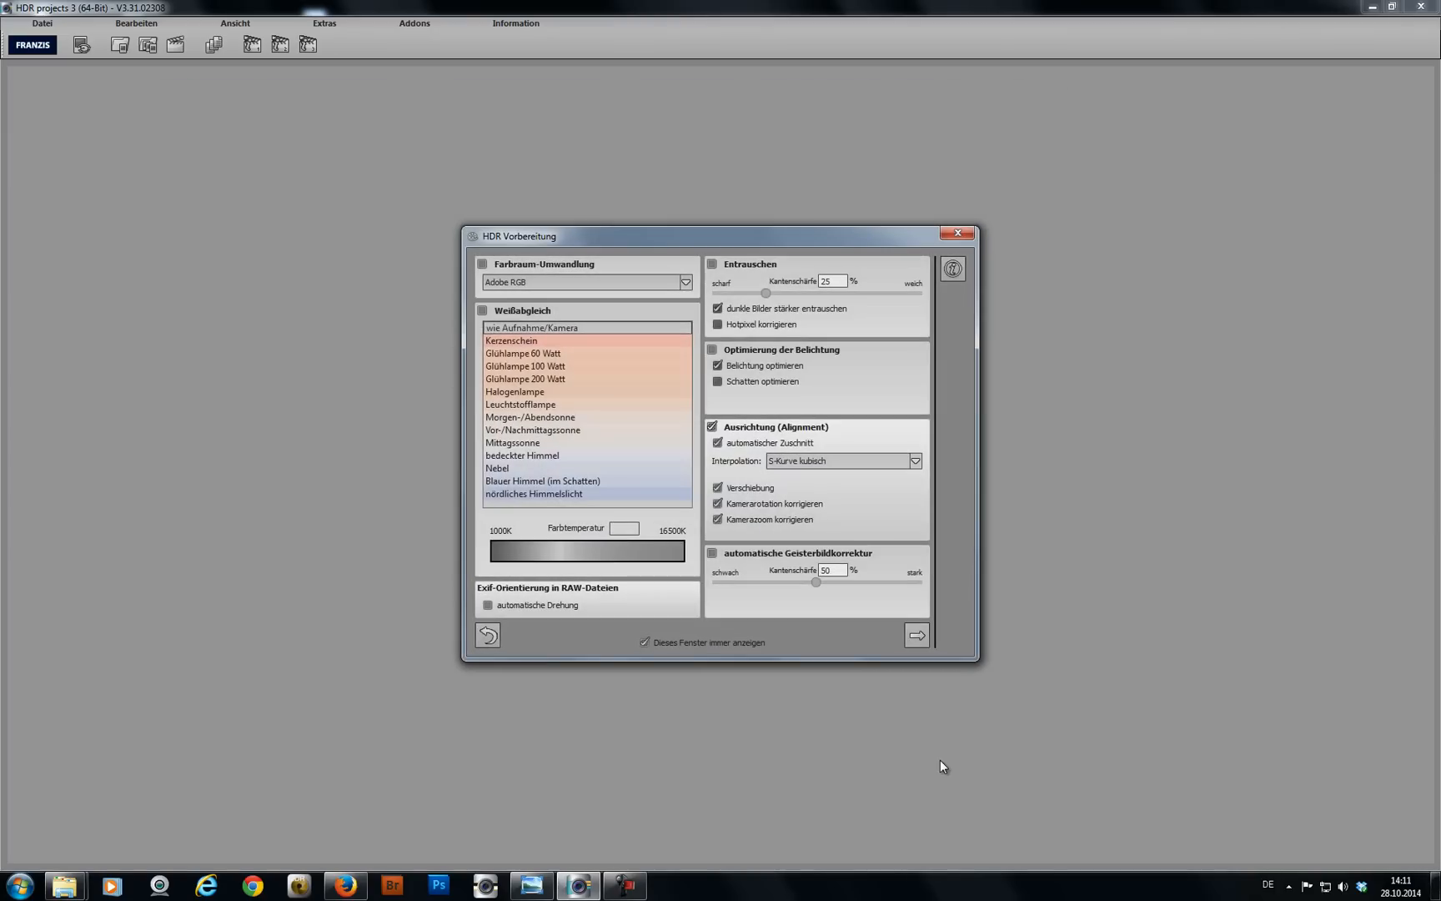
mouse_move(916, 634)
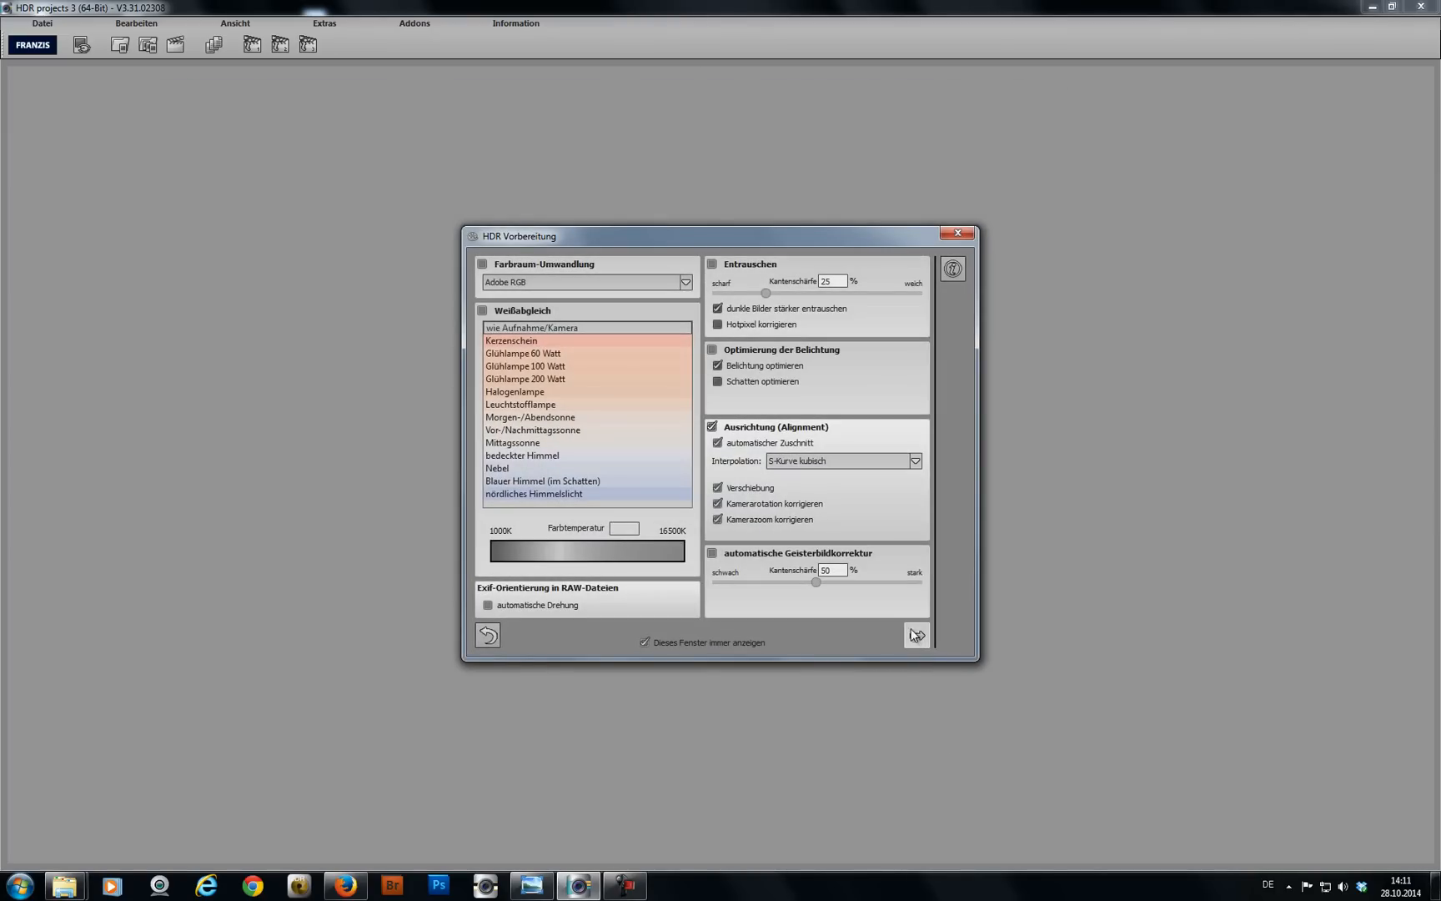
left_click(914, 636)
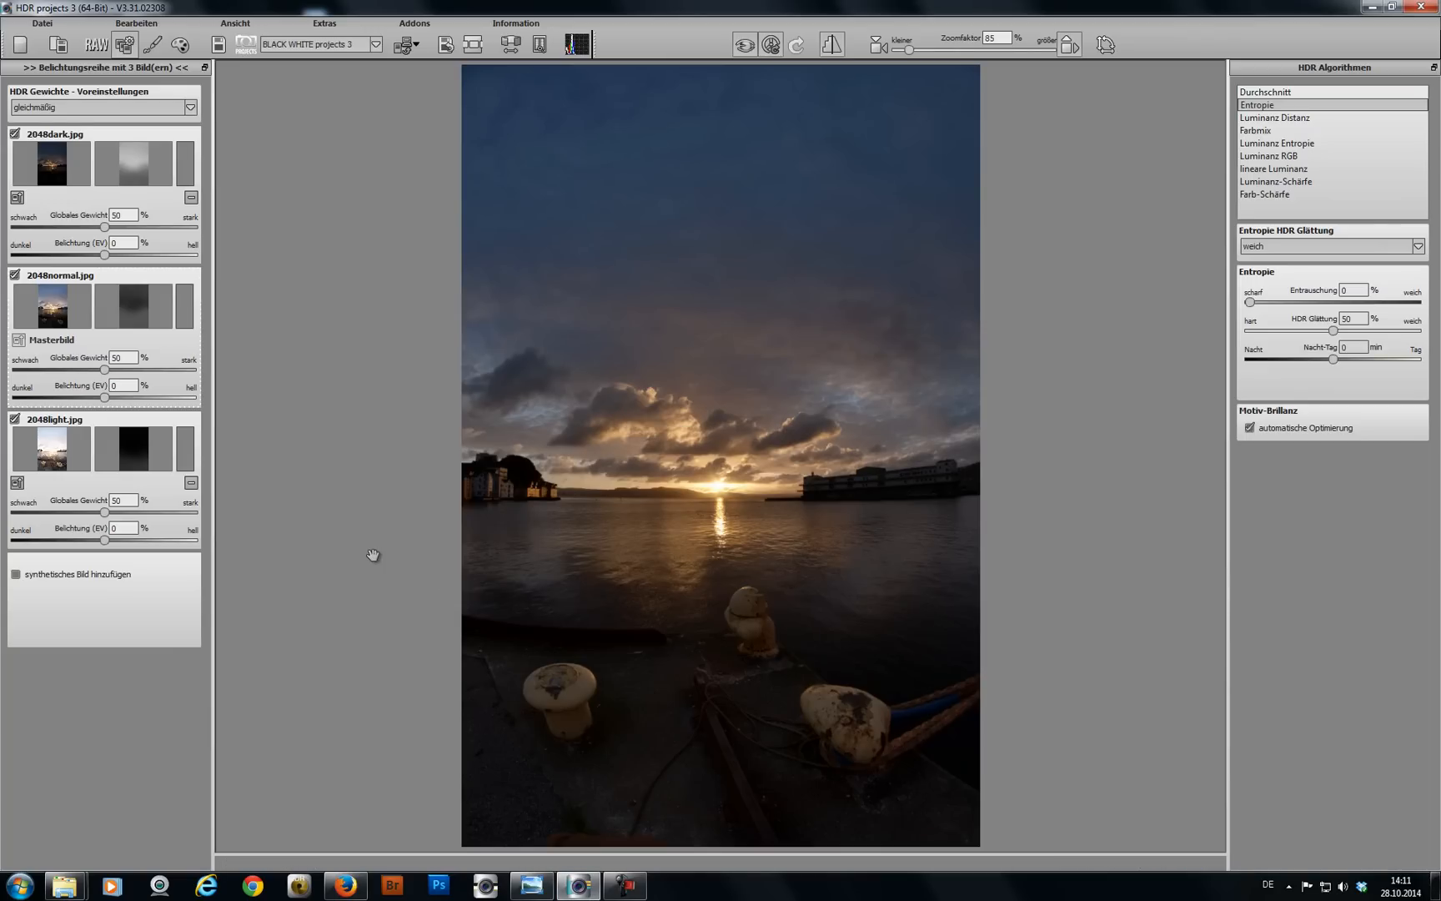
mouse_move(368, 502)
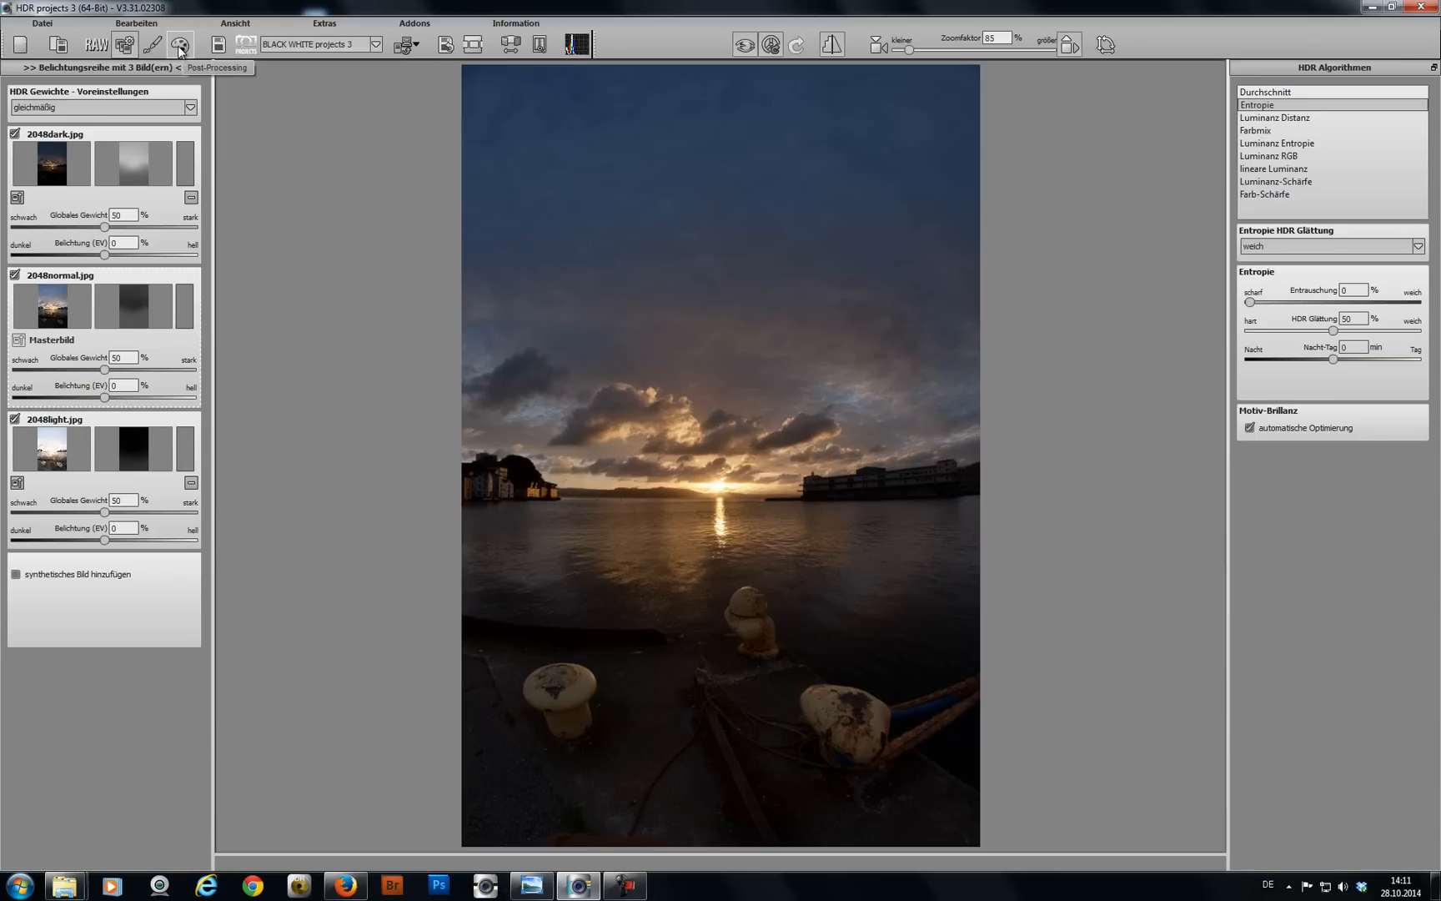
Step: Move the merged sunset into Post-Processing and apply the 'Natürlich aufhellen' preset
left_click(181, 43)
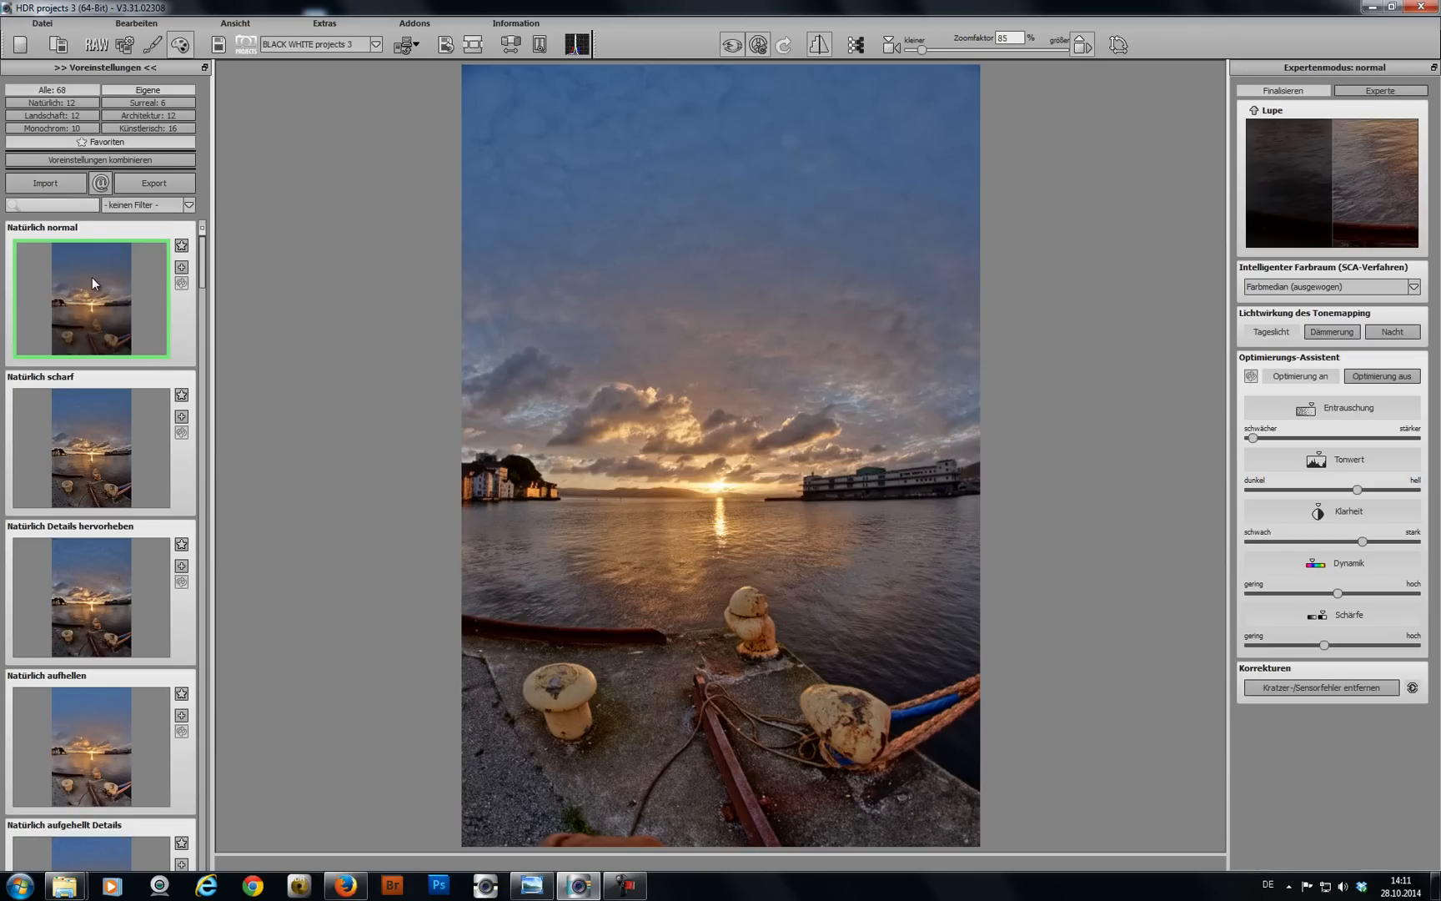
mouse_move(64, 766)
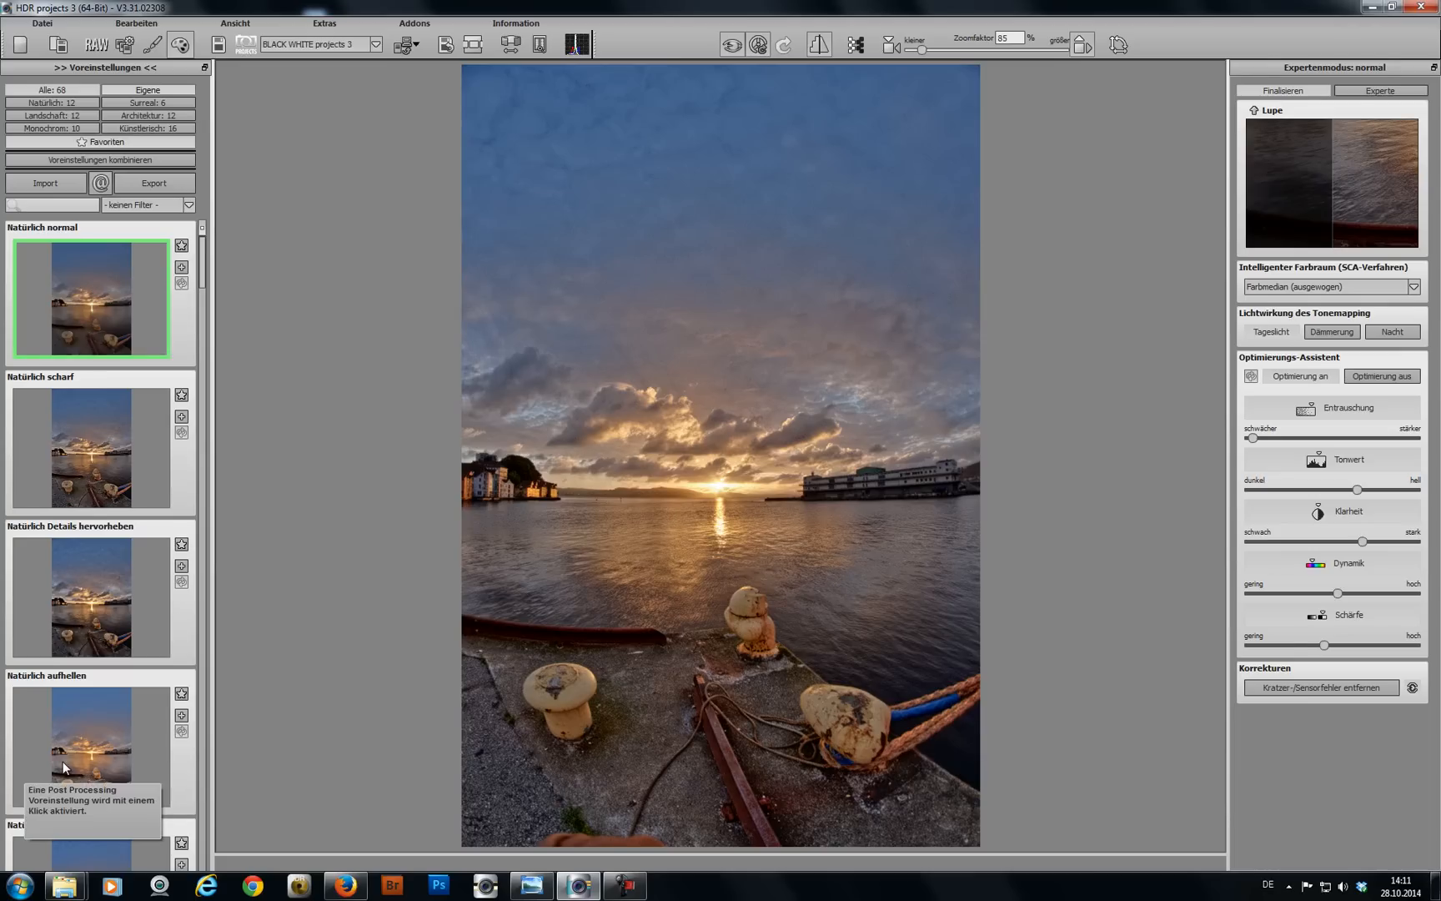
left_click(90, 744)
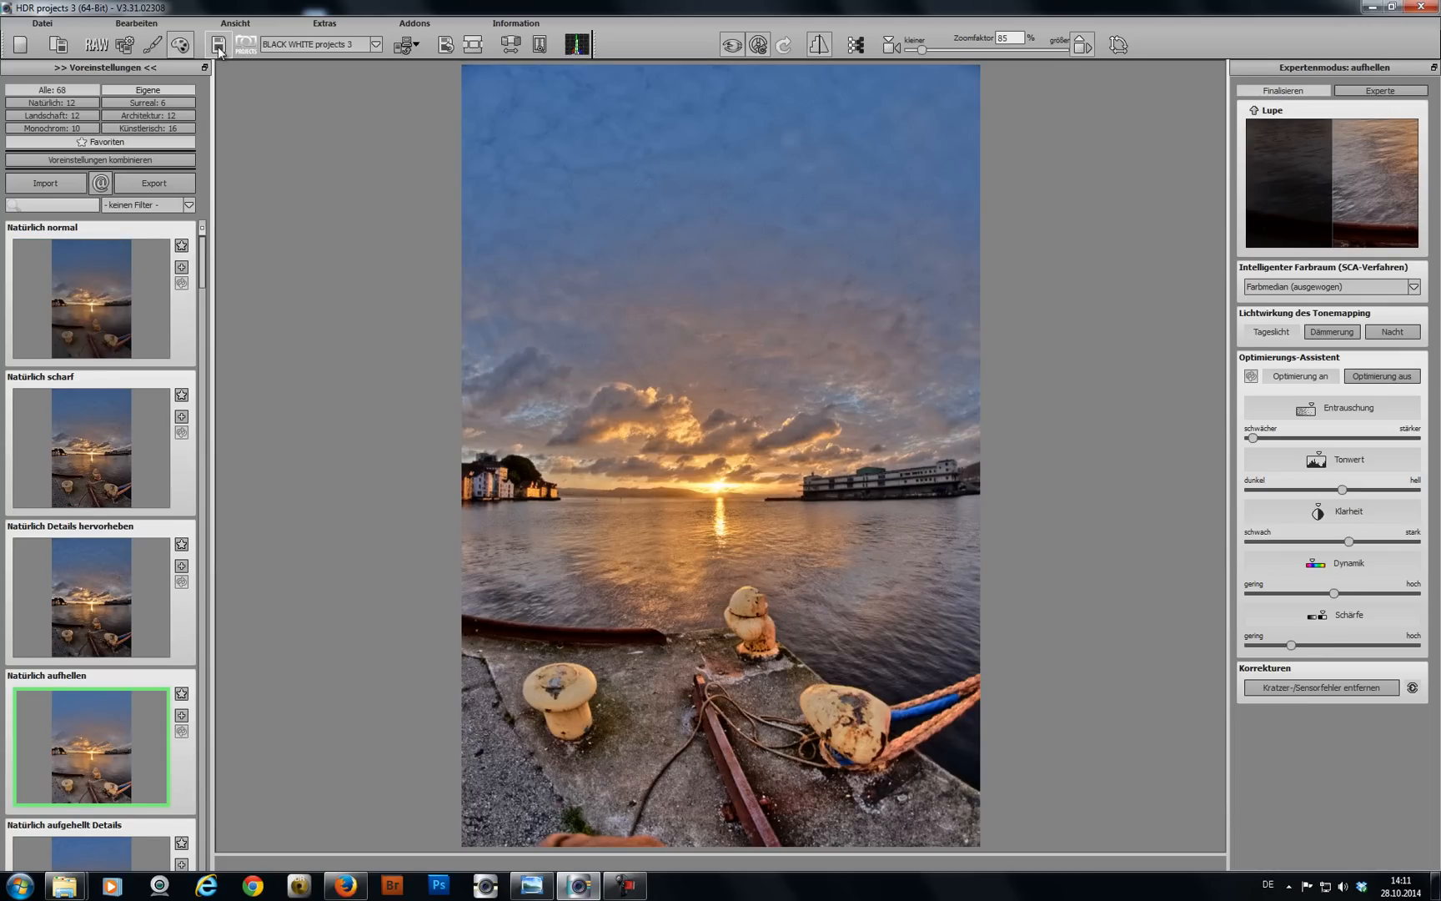
Step: Save the result as Jpeg 8-Bit in the 2048 folder, rendering at full size (Ja)
left_click(218, 43)
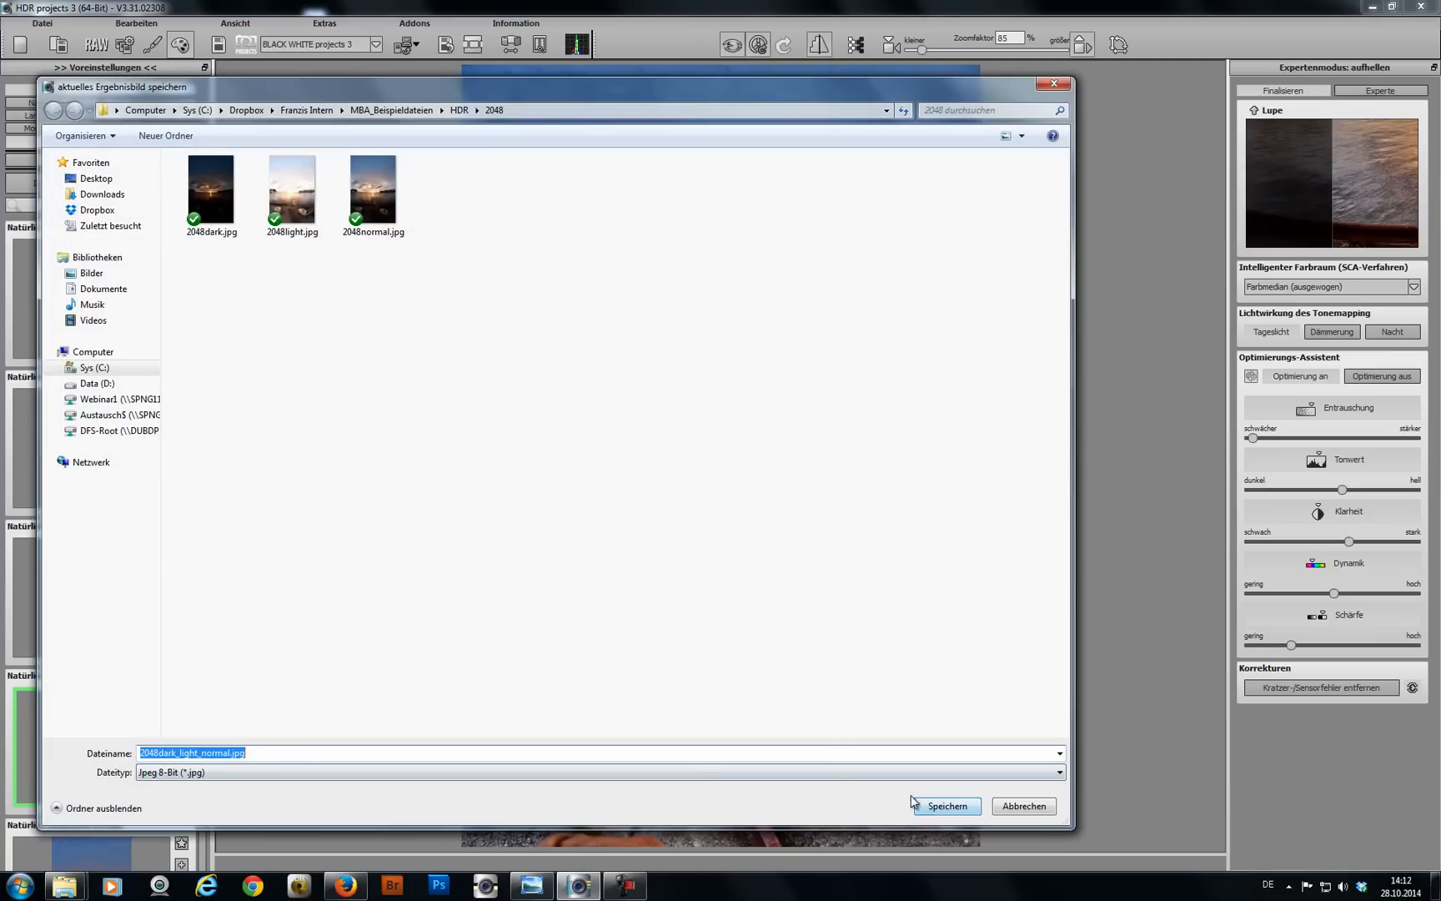
left_click(946, 805)
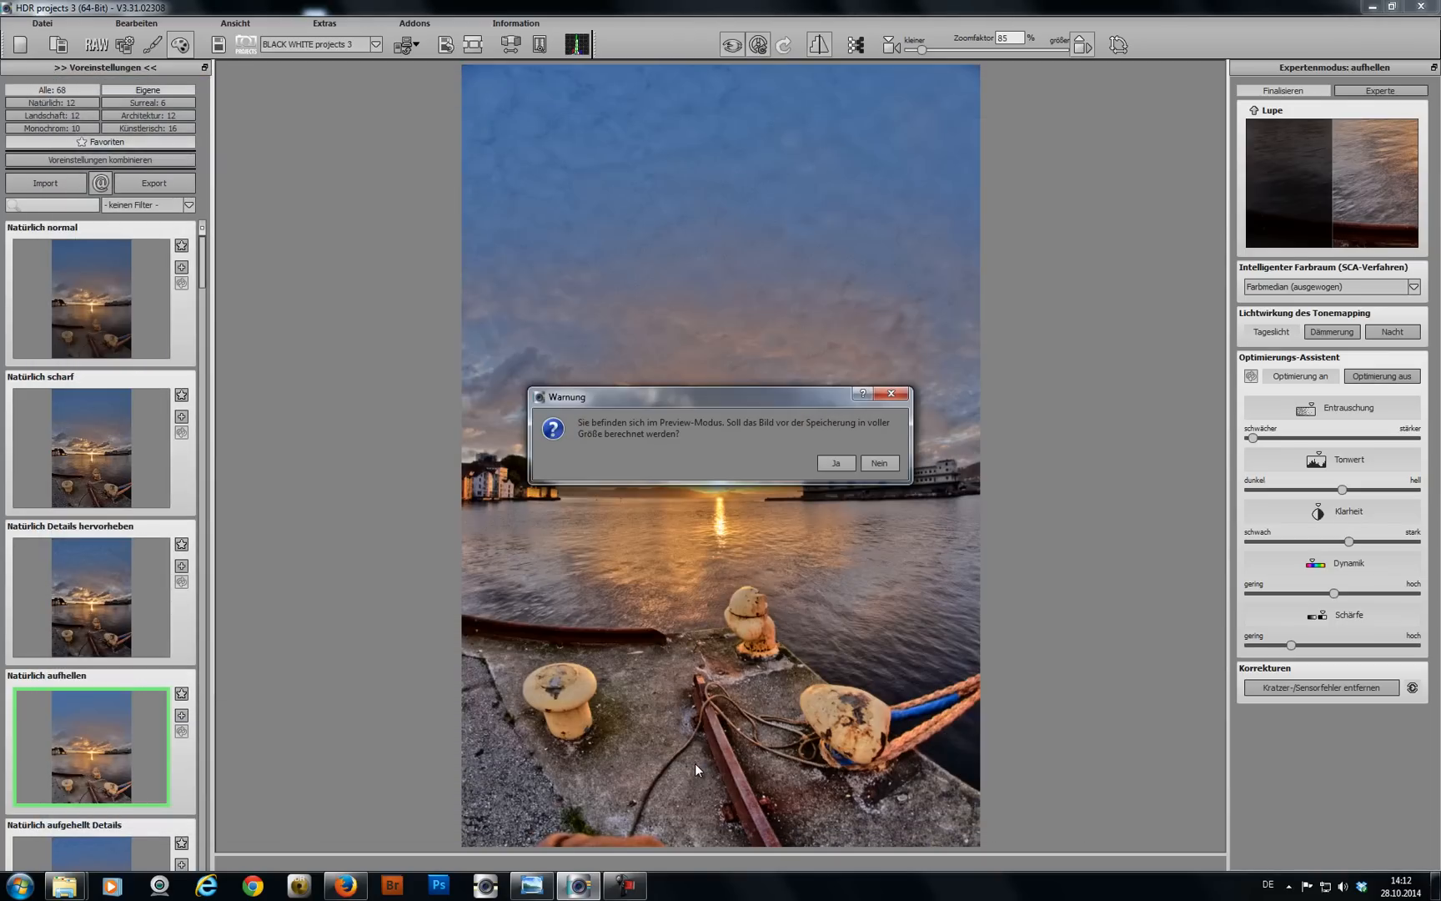
mouse_move(834, 462)
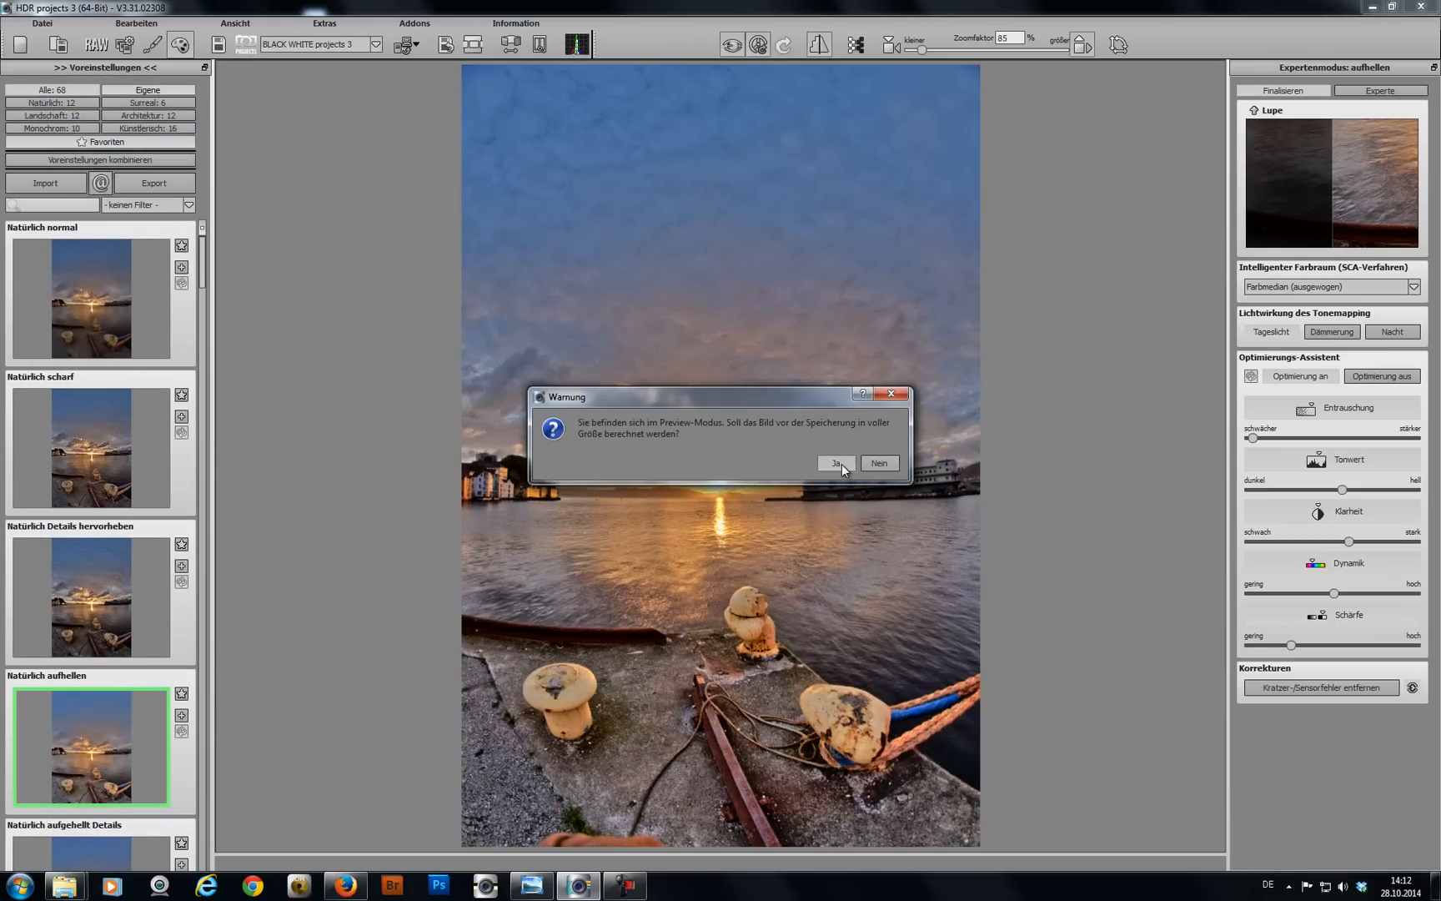
left_click(834, 462)
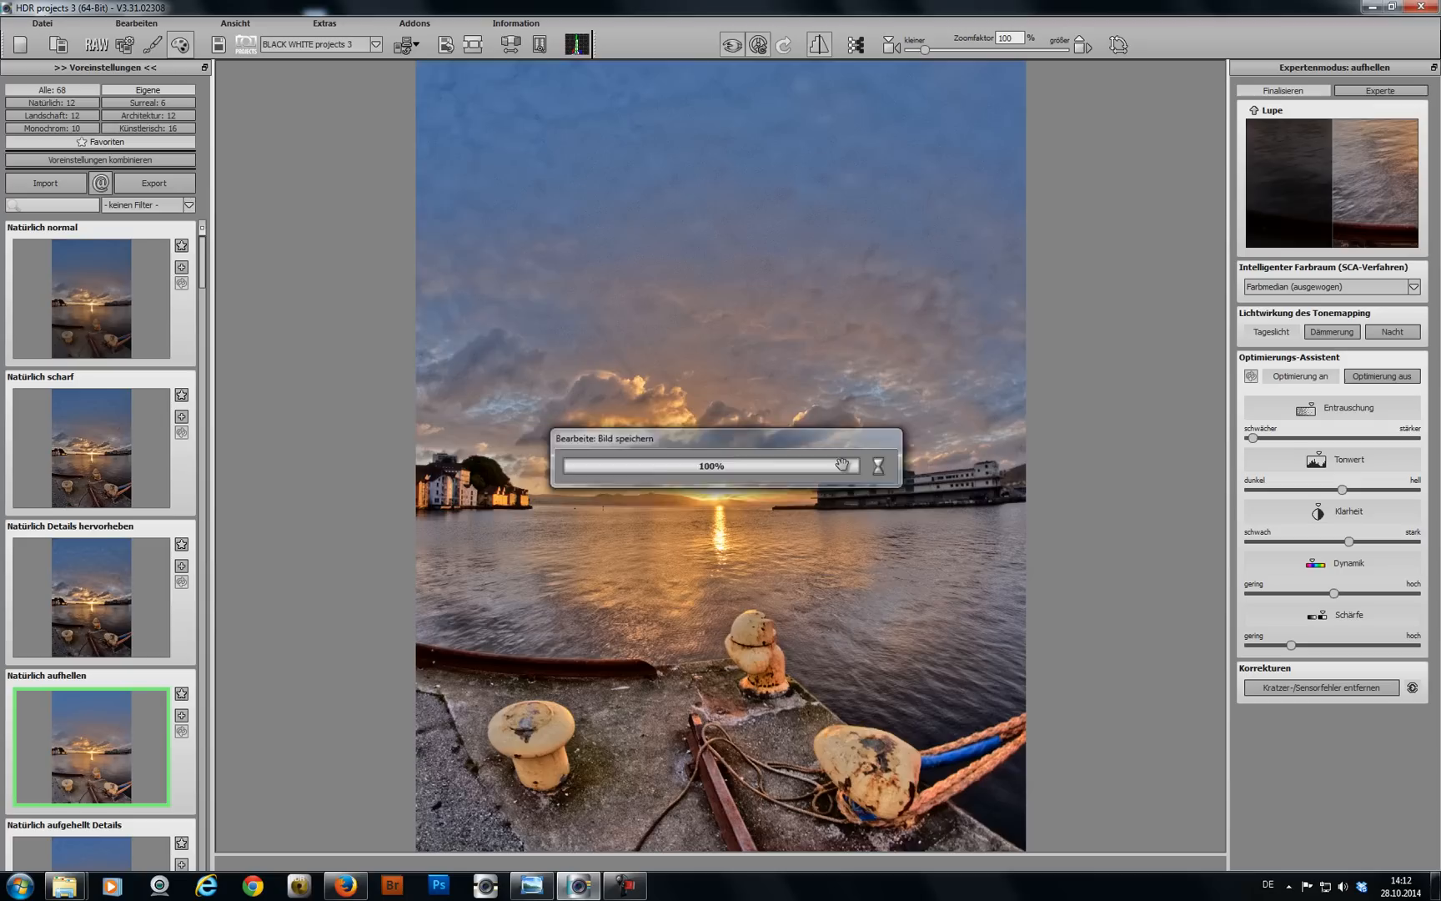